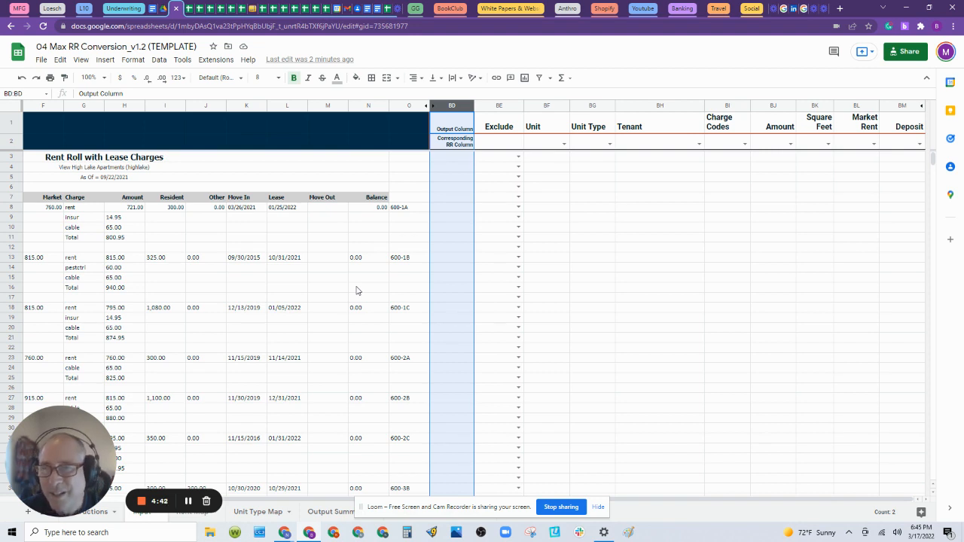
{"action": "mouse_move", "coordinate": [217, 463]}
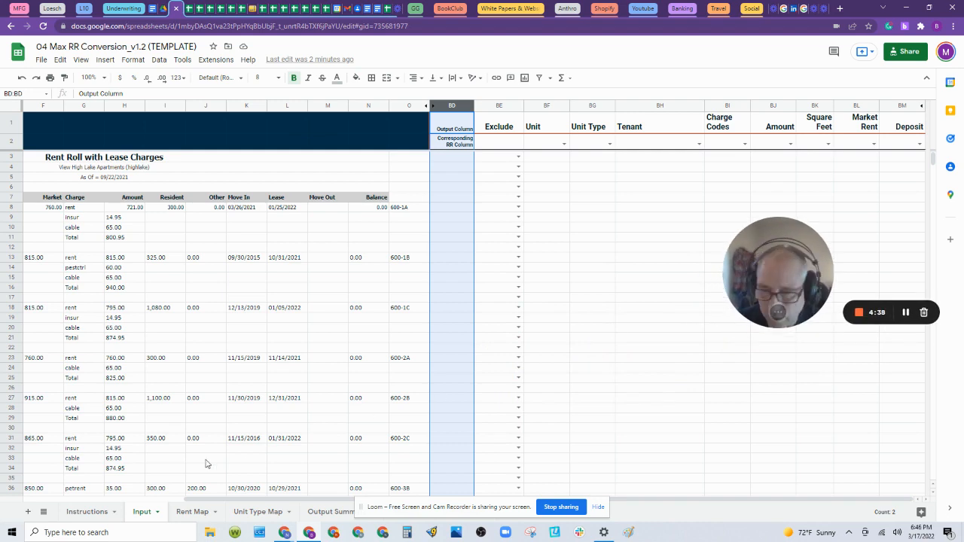
Code Unit to column A, Unit Type to B and Tenant to E so the outputs populate.
{"action": "left_click", "coordinate": [85, 512]}
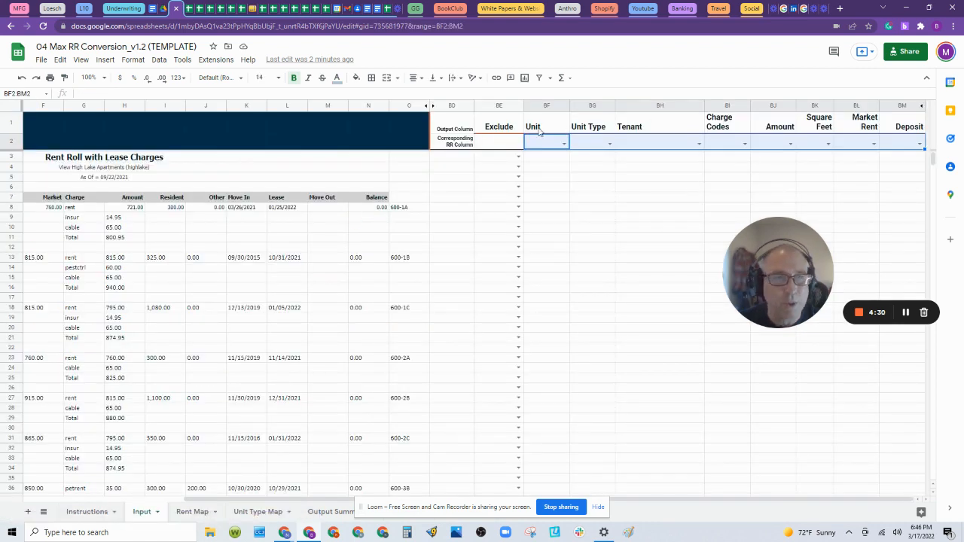
{"action": "mouse_move", "coordinate": [536, 228]}
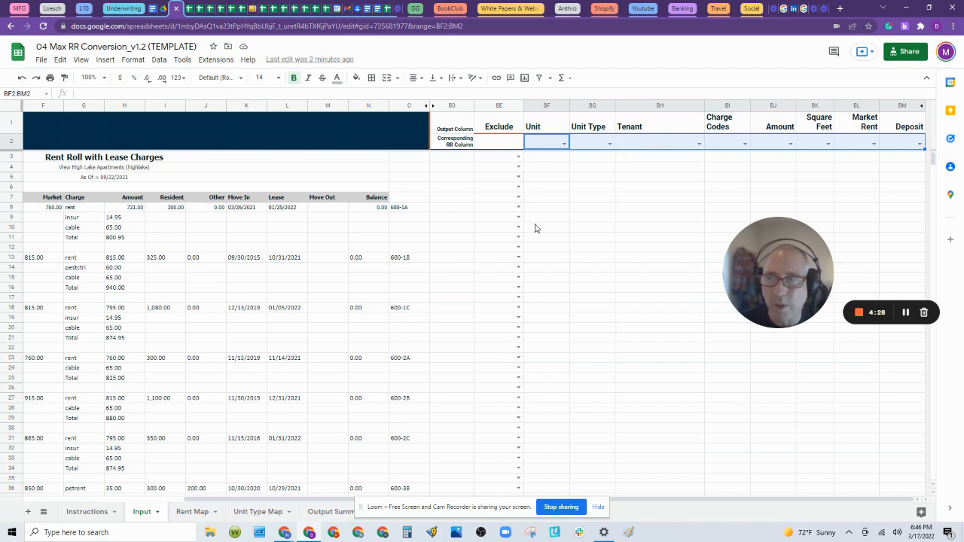
{"action": "mouse_move", "coordinate": [449, 404]}
{"action": "type", "text": "A"}
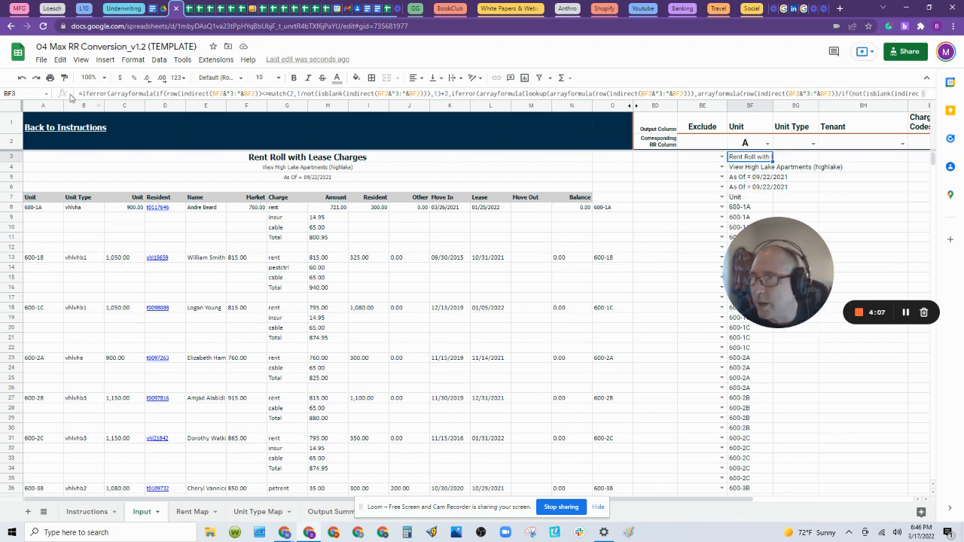
{"action": "mouse_move", "coordinate": [795, 155]}
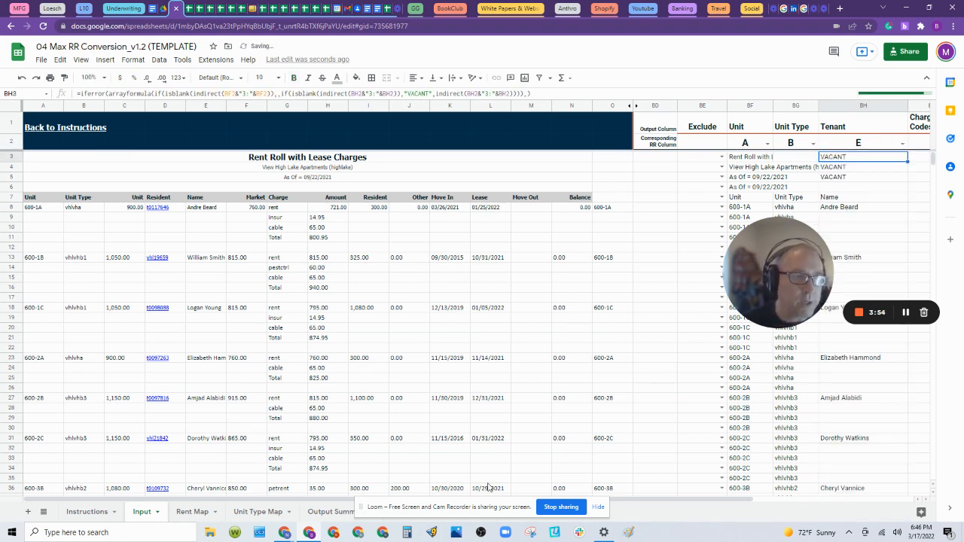
{"action": "mouse_move", "coordinate": [252, 344]}
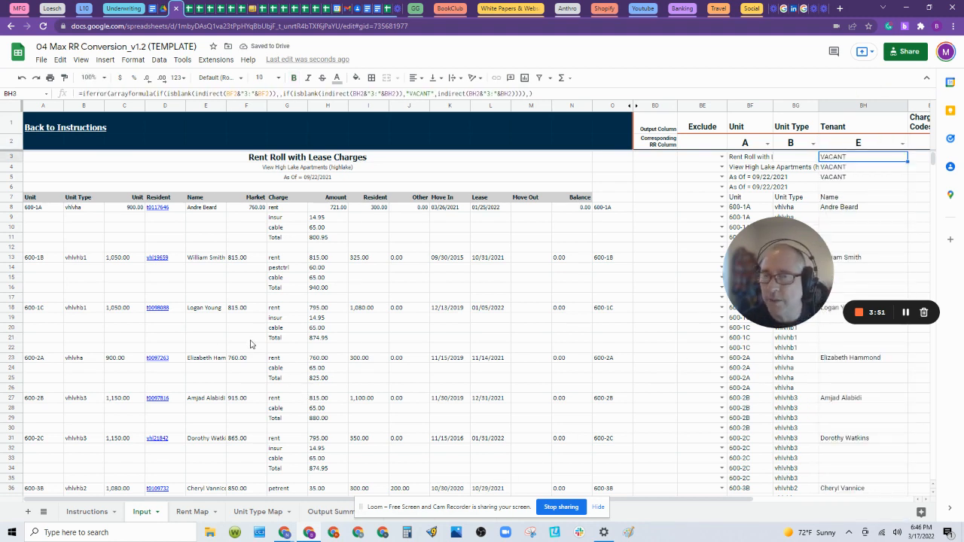